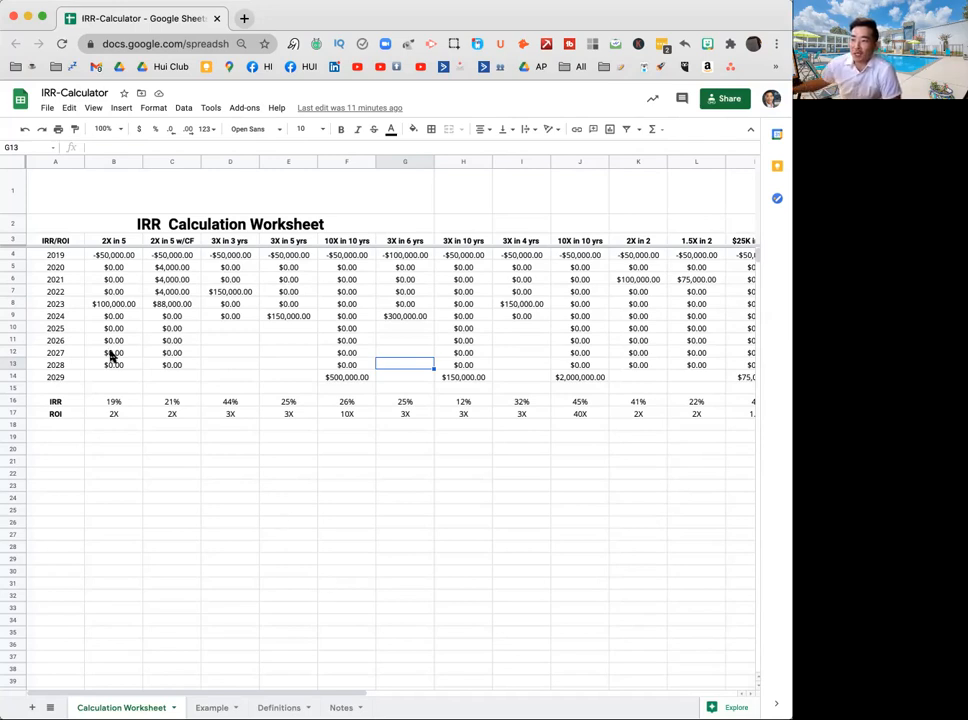
{"action": "mouse_move", "coordinate": [74, 376]}
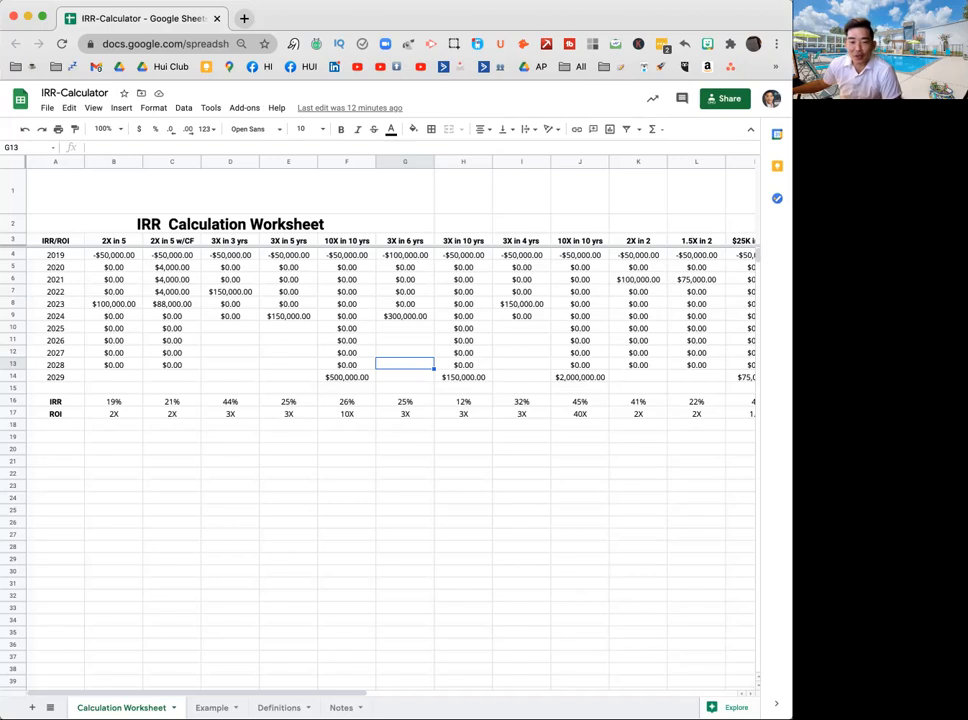
{"action": "mouse_move", "coordinate": [202, 288]}
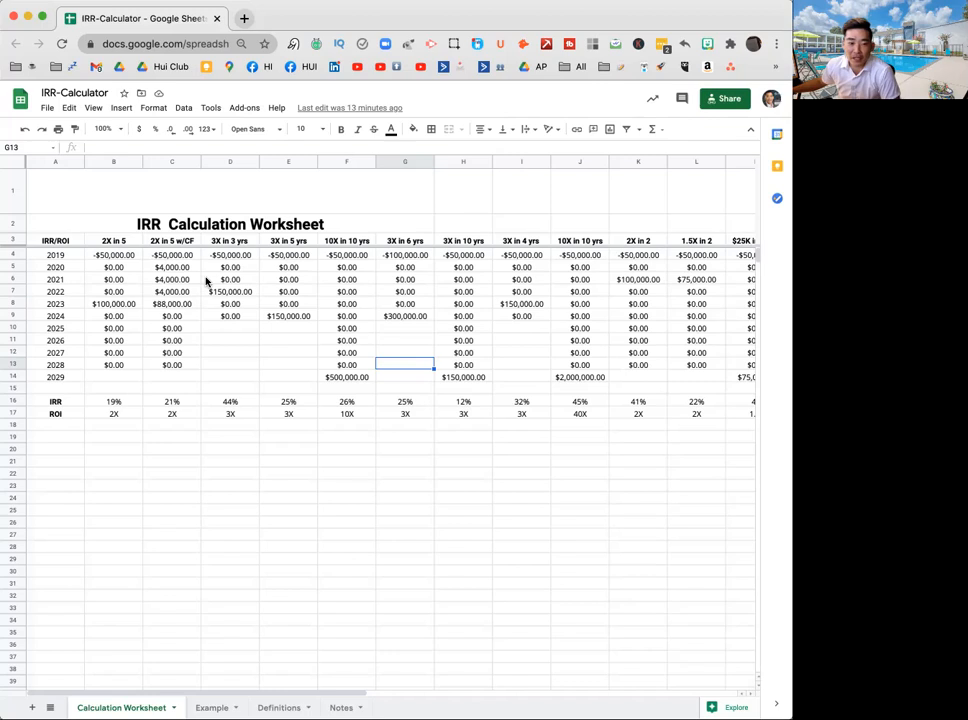
{"action": "mouse_move", "coordinate": [308, 344]}
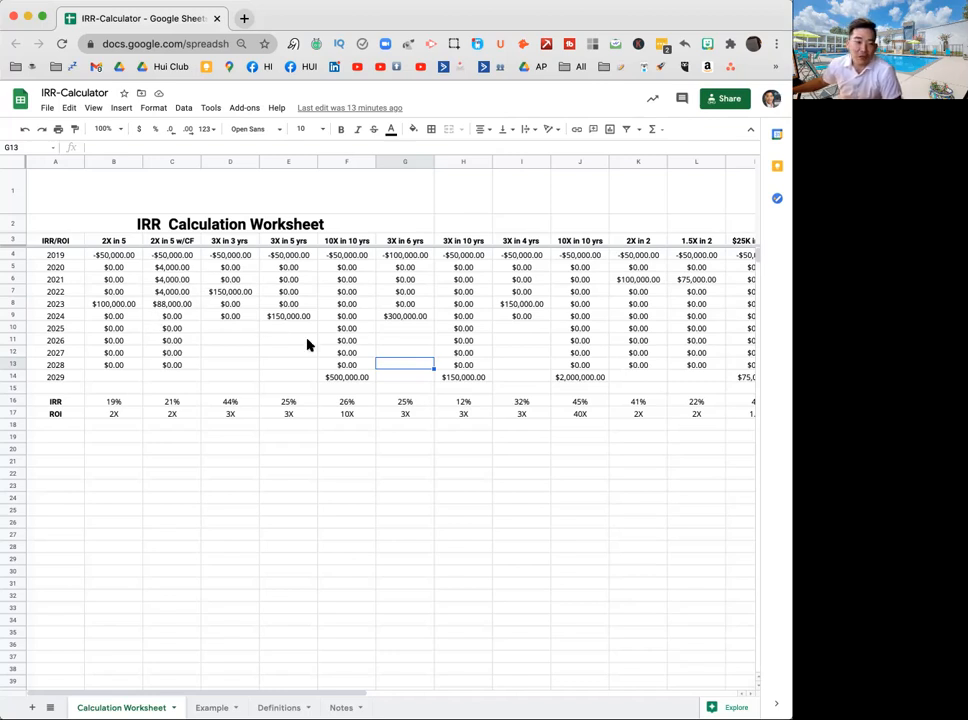
- Review the 2X in 5 column's 2019 investment and IRR formula, leaving the formula unchanged
{"action": "left_click", "coordinate": [464, 364]}
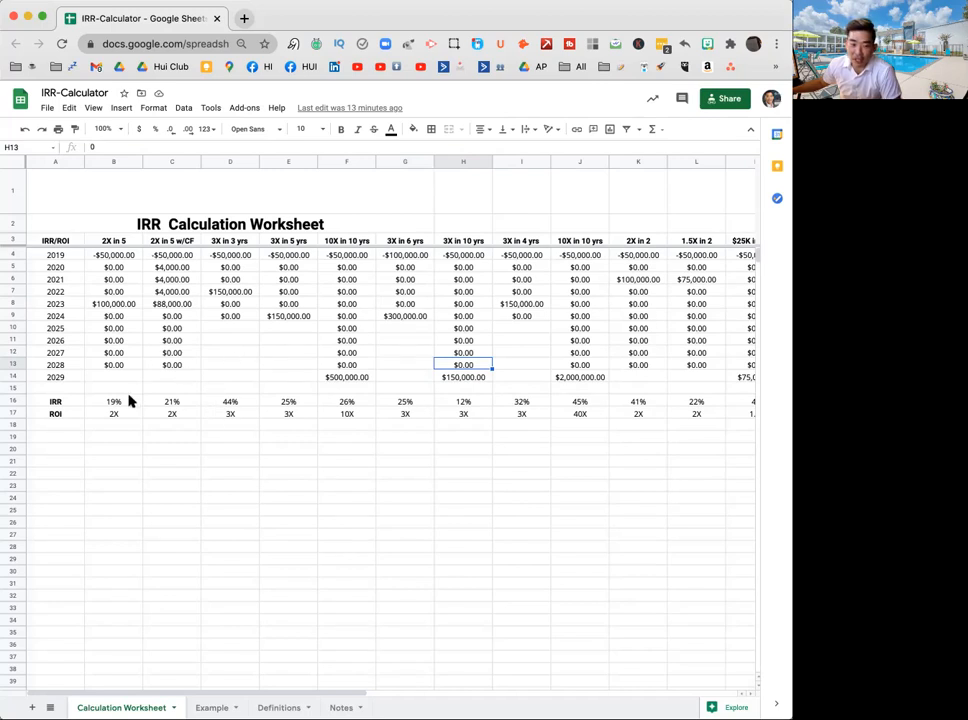
{"action": "mouse_move", "coordinate": [530, 350]}
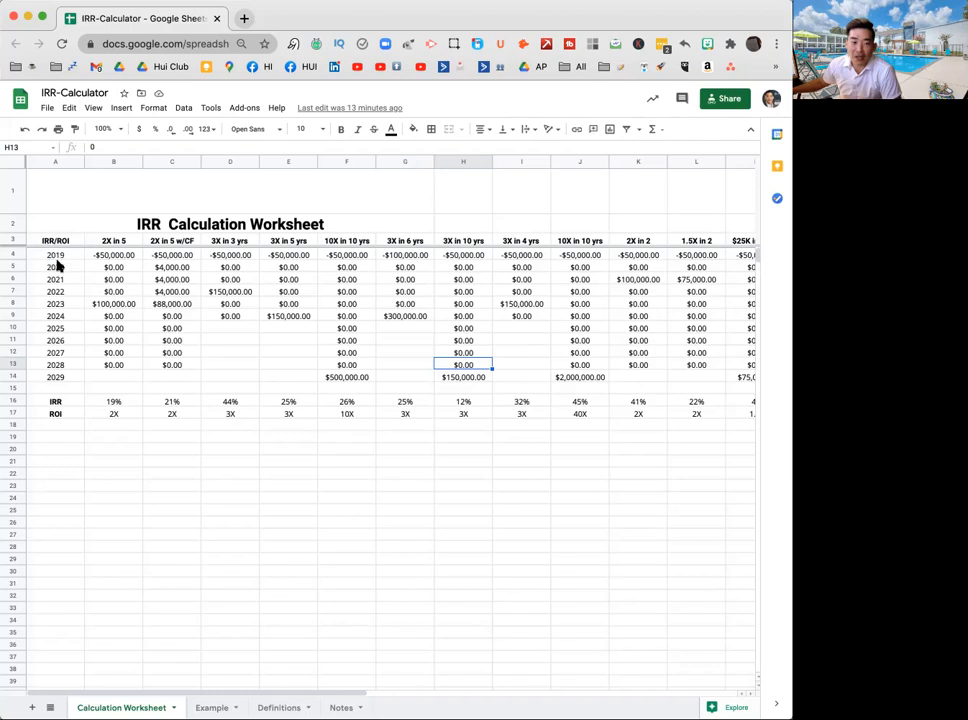
{"action": "mouse_move", "coordinate": [220, 390]}
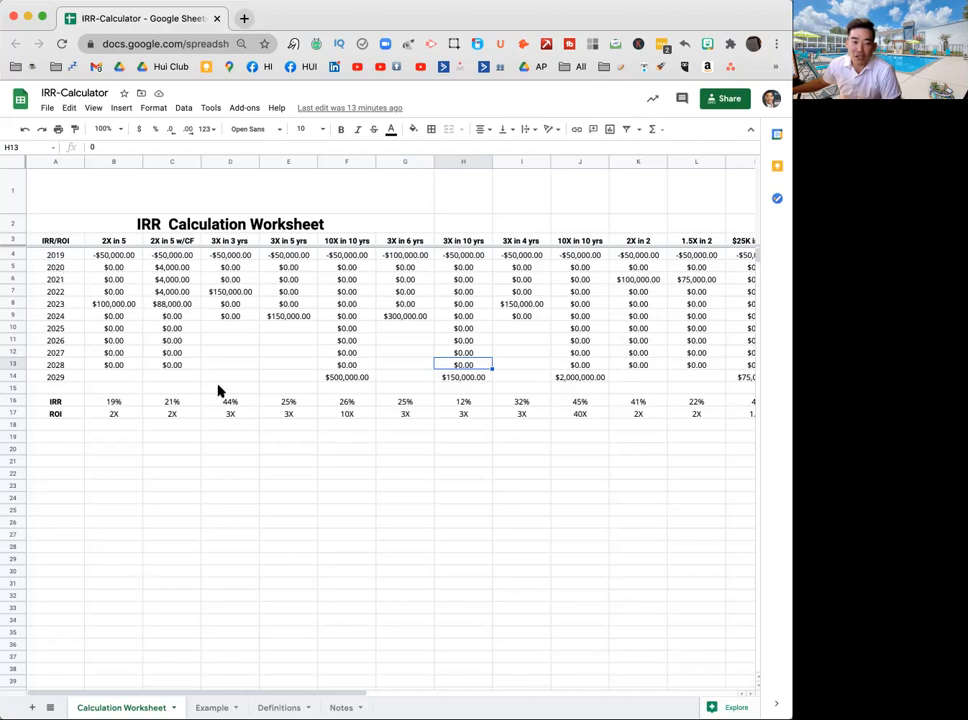
{"action": "mouse_move", "coordinate": [424, 460]}
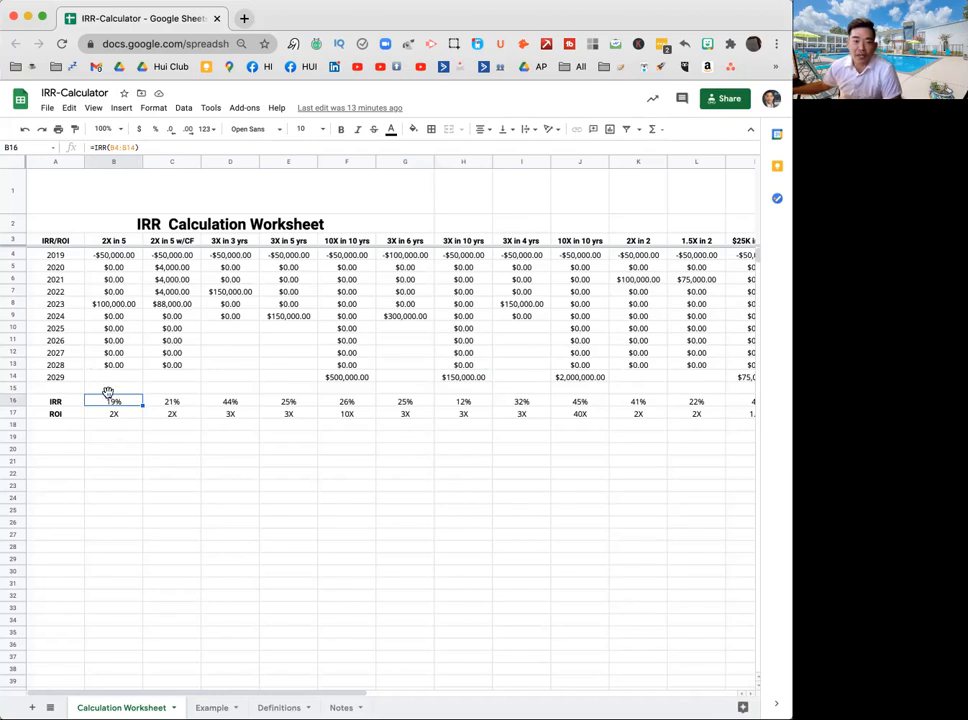
{"action": "mouse_move", "coordinate": [92, 412]}
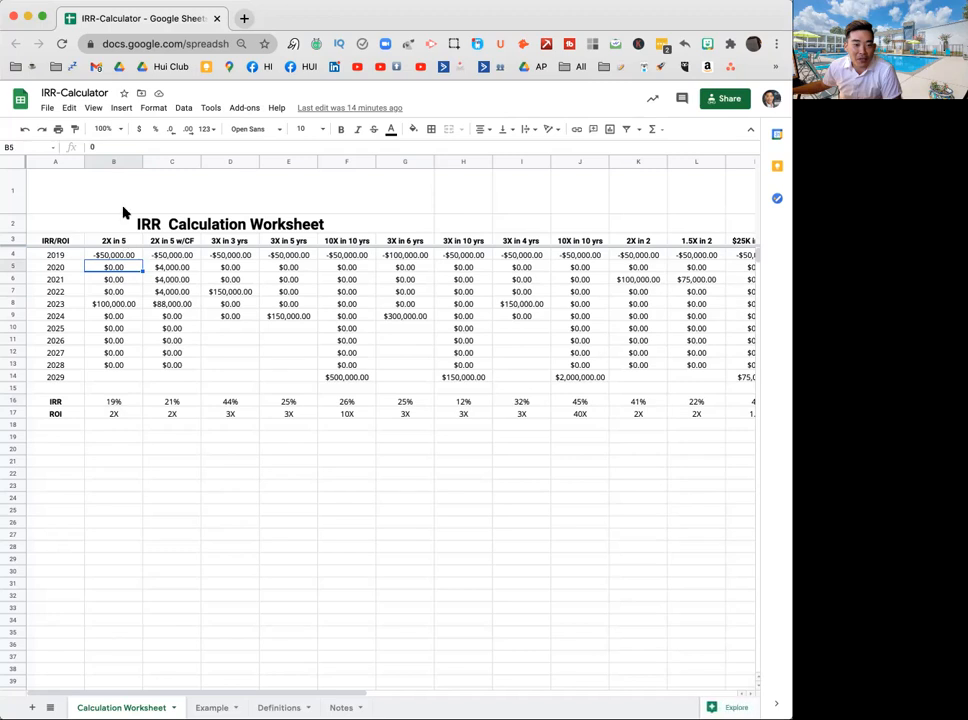
{"action": "left_click", "coordinate": [112, 160]}
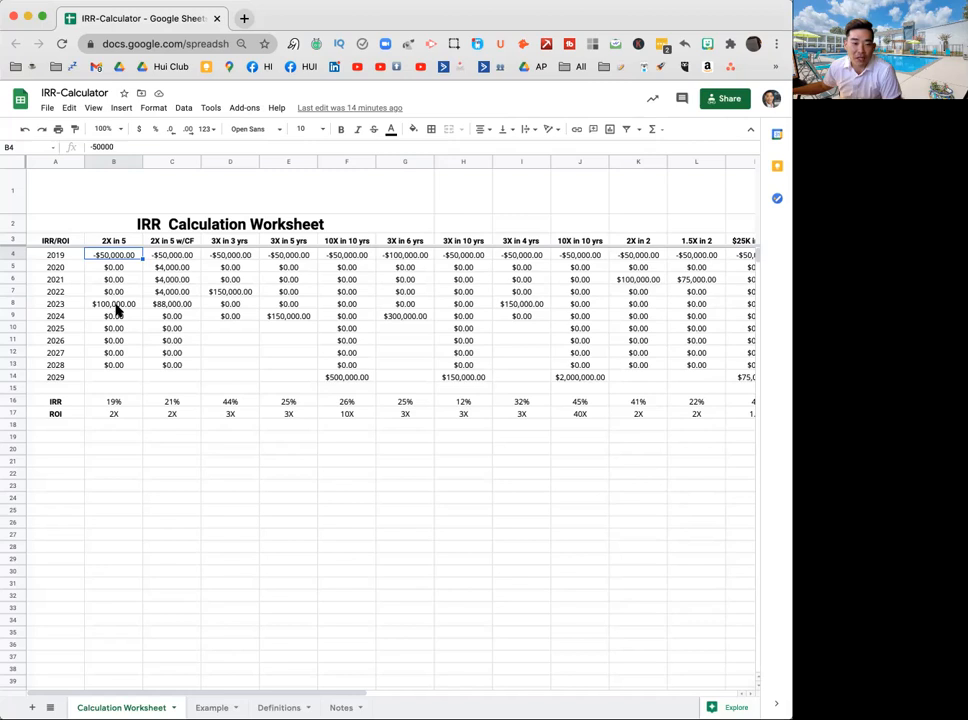
{"action": "left_click", "coordinate": [114, 400]}
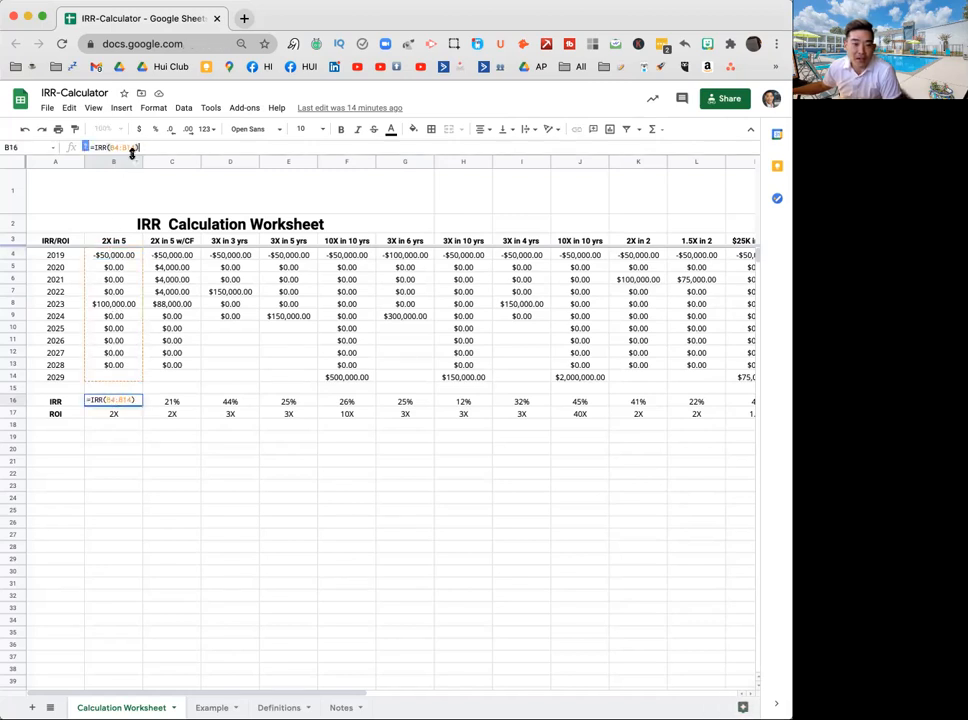
{"action": "mouse_move", "coordinate": [128, 442]}
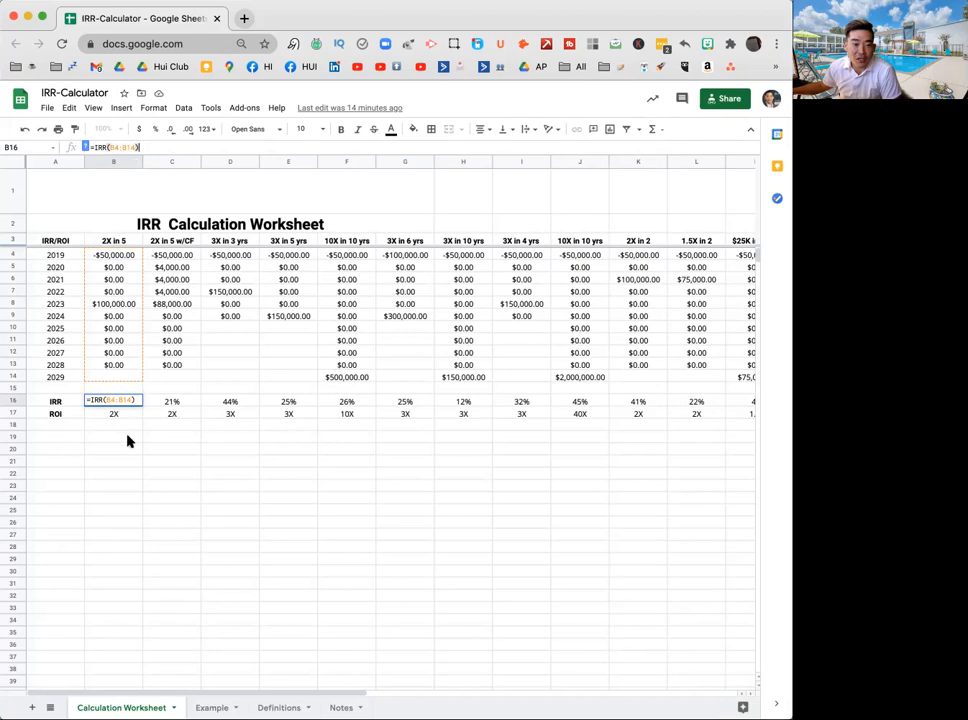
{"action": "key", "text": "Return"}
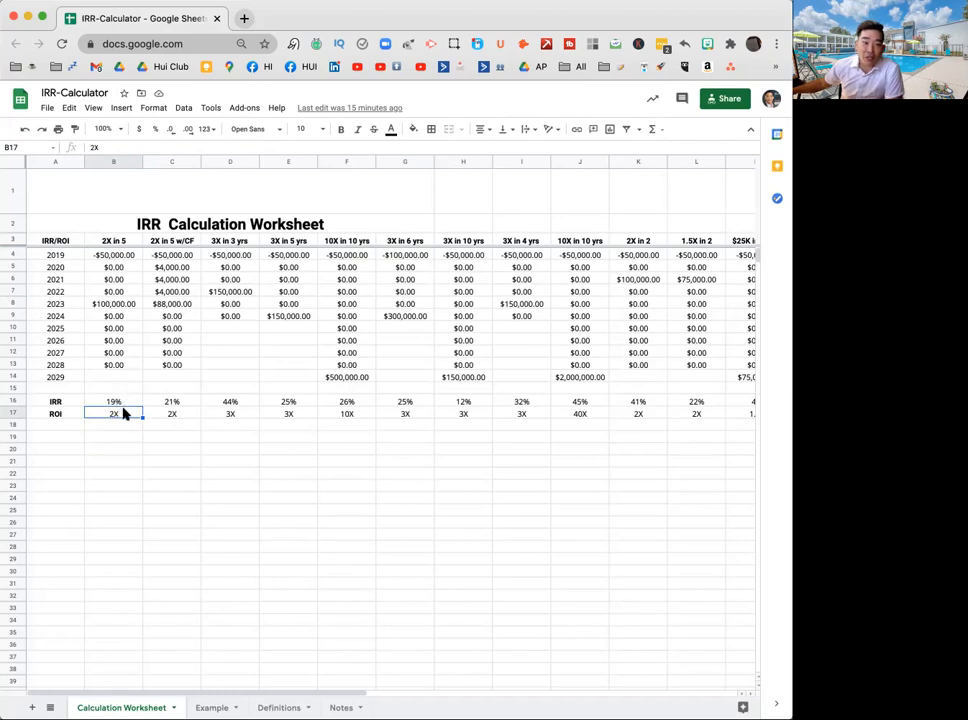
{"action": "mouse_move", "coordinate": [116, 402]}
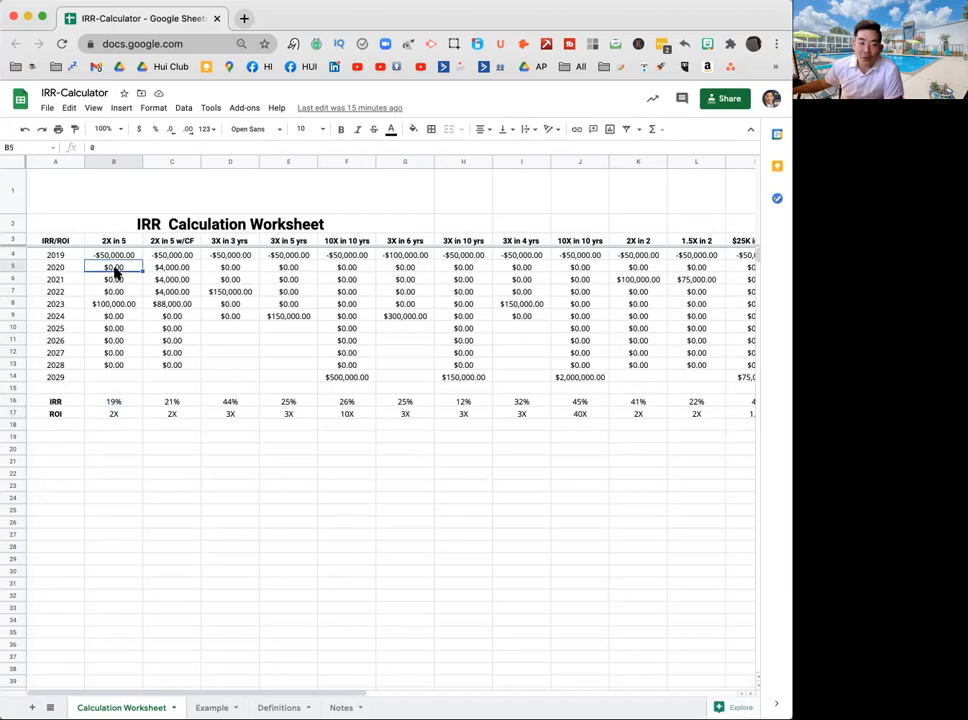
- Enter the new 2023 cash flow so the 2X in 5 IRR recalculates to 24%
{"action": "type", "text": "28"}
{"action": "left_click", "coordinate": [114, 304]}
{"action": "type", "text": "8000"}
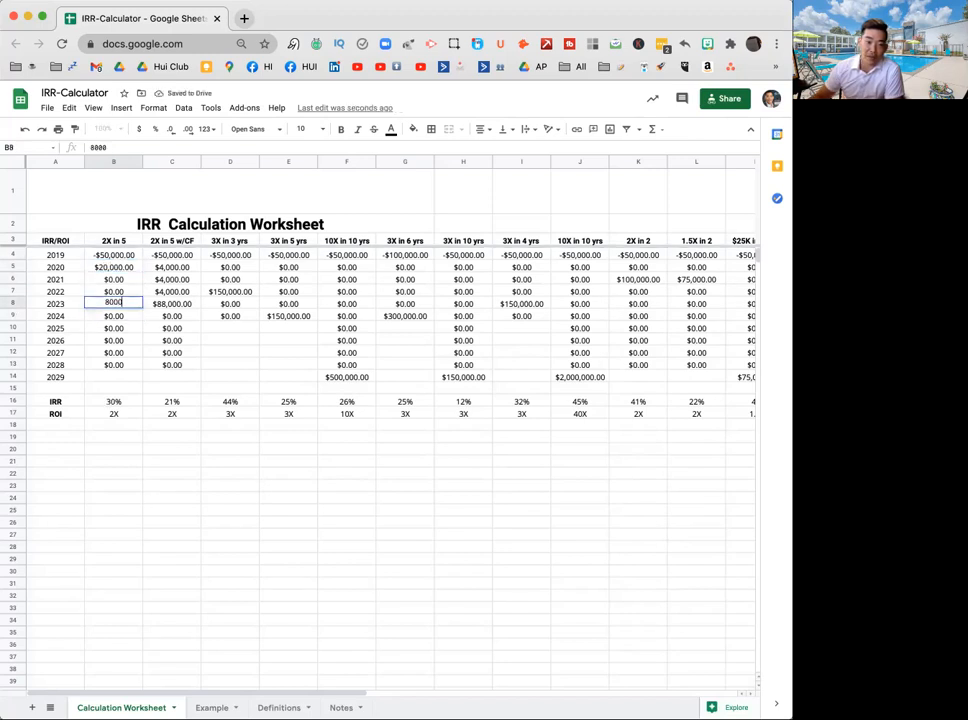
{"action": "key", "text": "Return"}
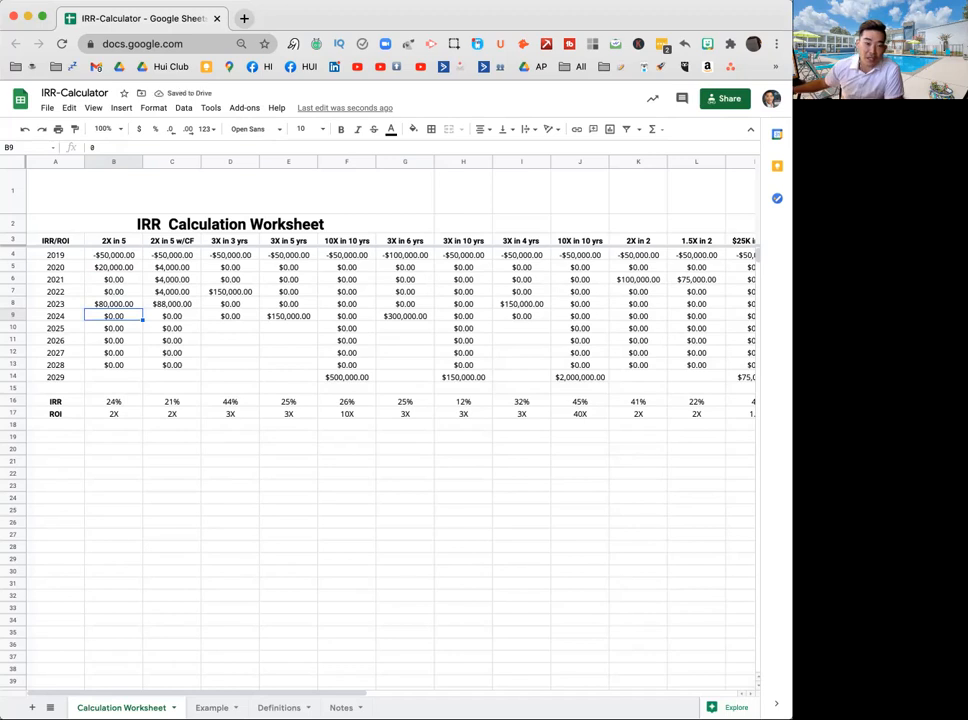
{"action": "mouse_move", "coordinate": [96, 408]}
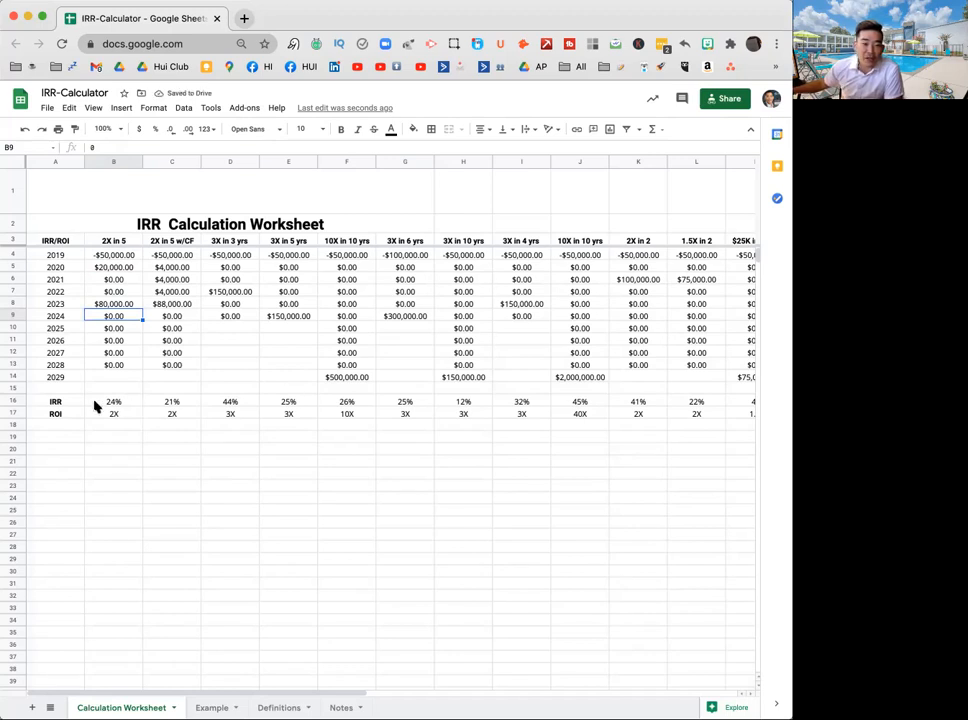
{"action": "mouse_move", "coordinate": [136, 320]}
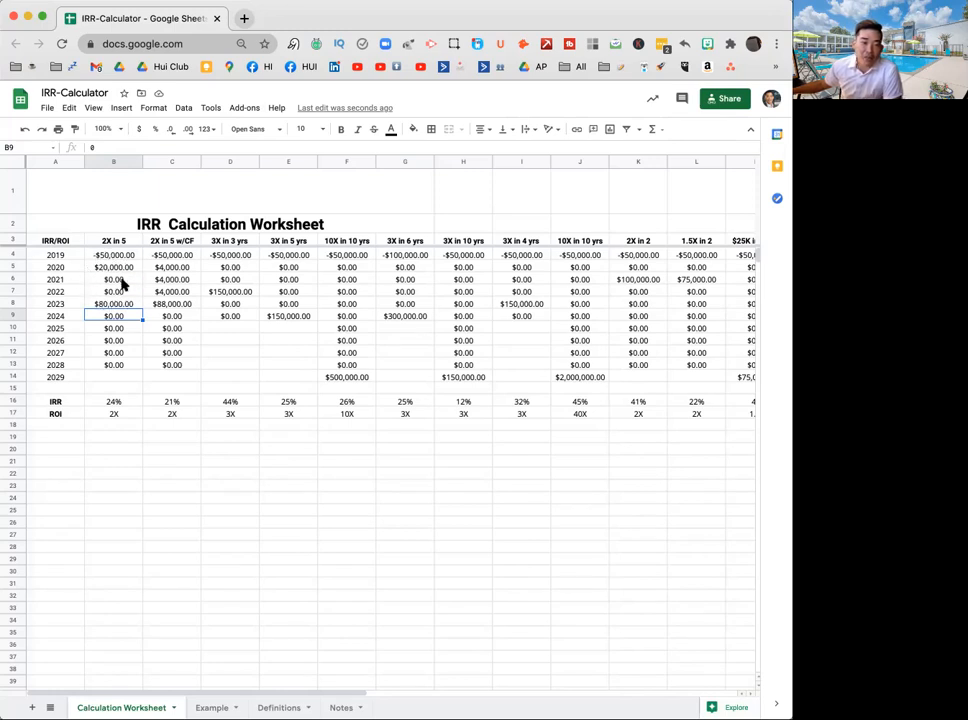
{"action": "mouse_move", "coordinate": [96, 270]}
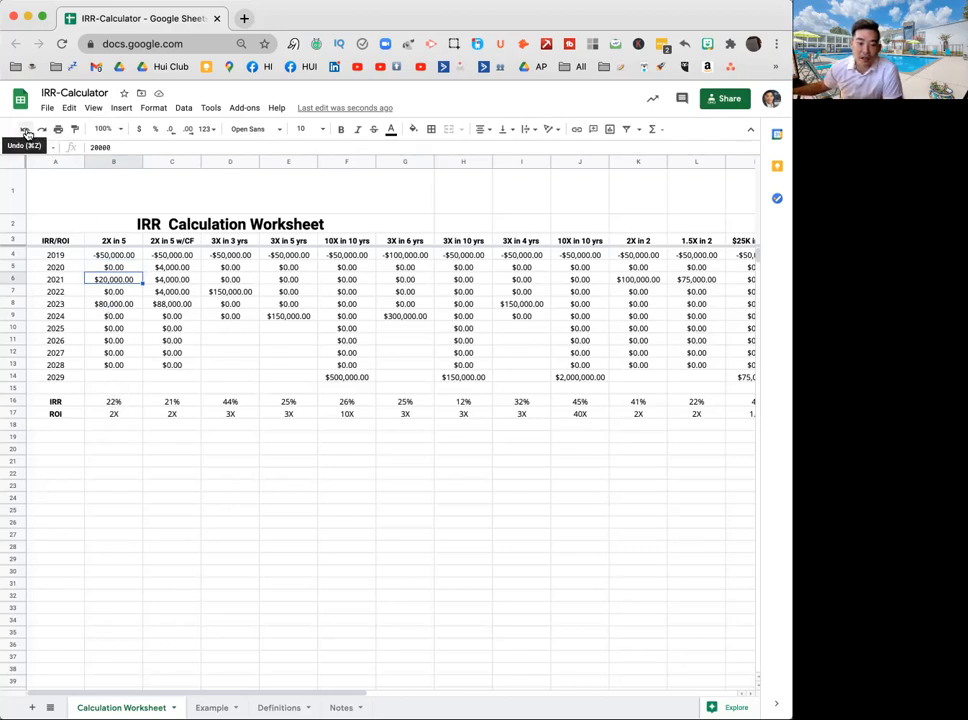
{"action": "left_click", "coordinate": [24, 128]}
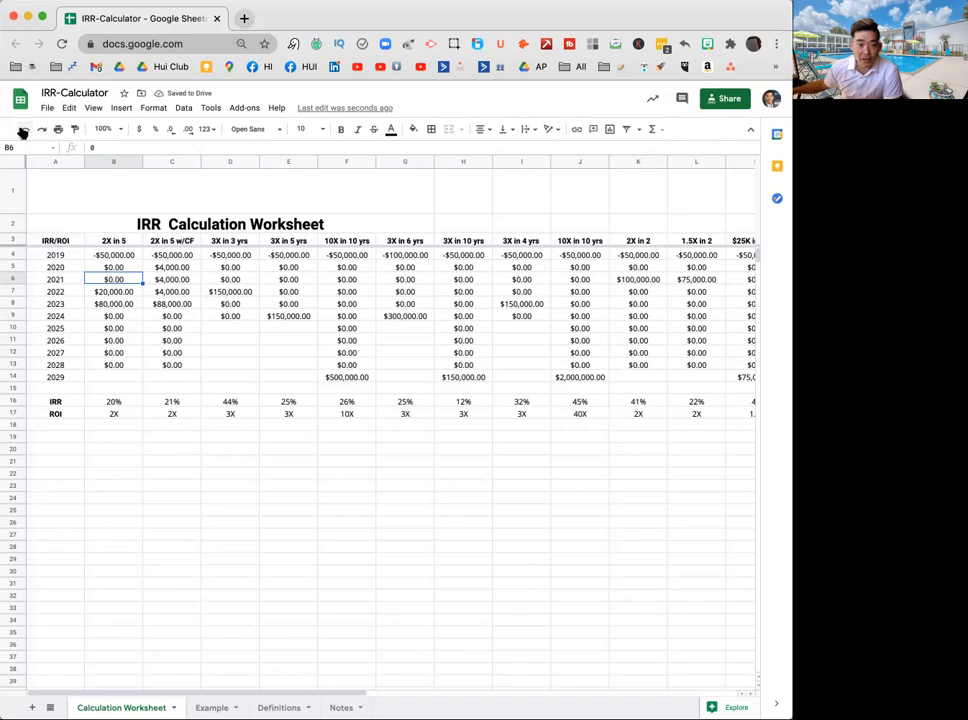
{"action": "mouse_move", "coordinate": [22, 130]}
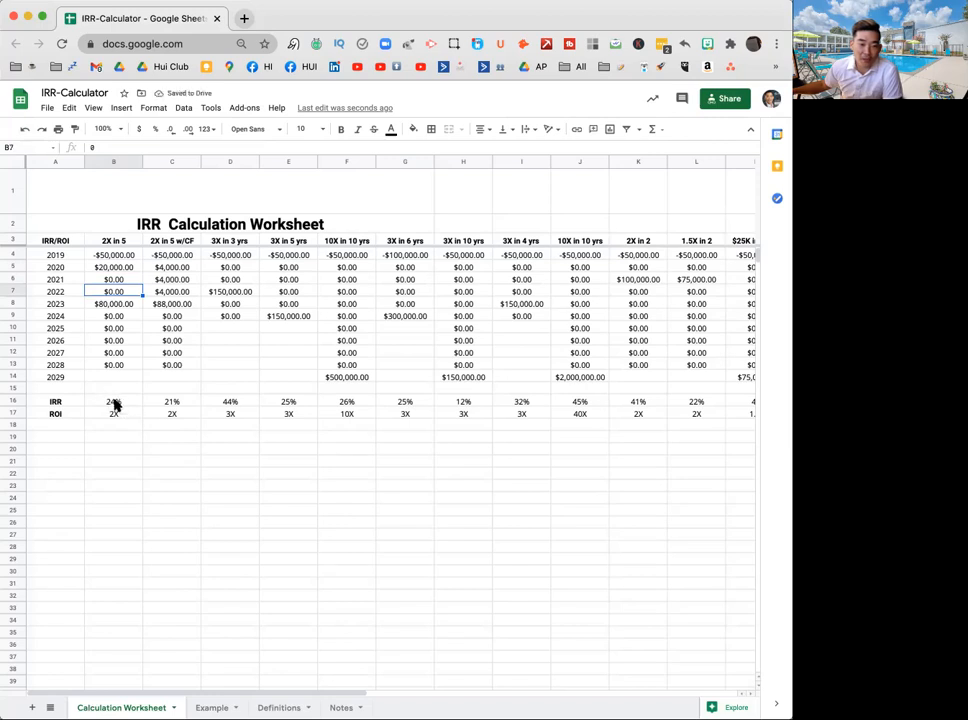
{"action": "mouse_move", "coordinate": [130, 398]}
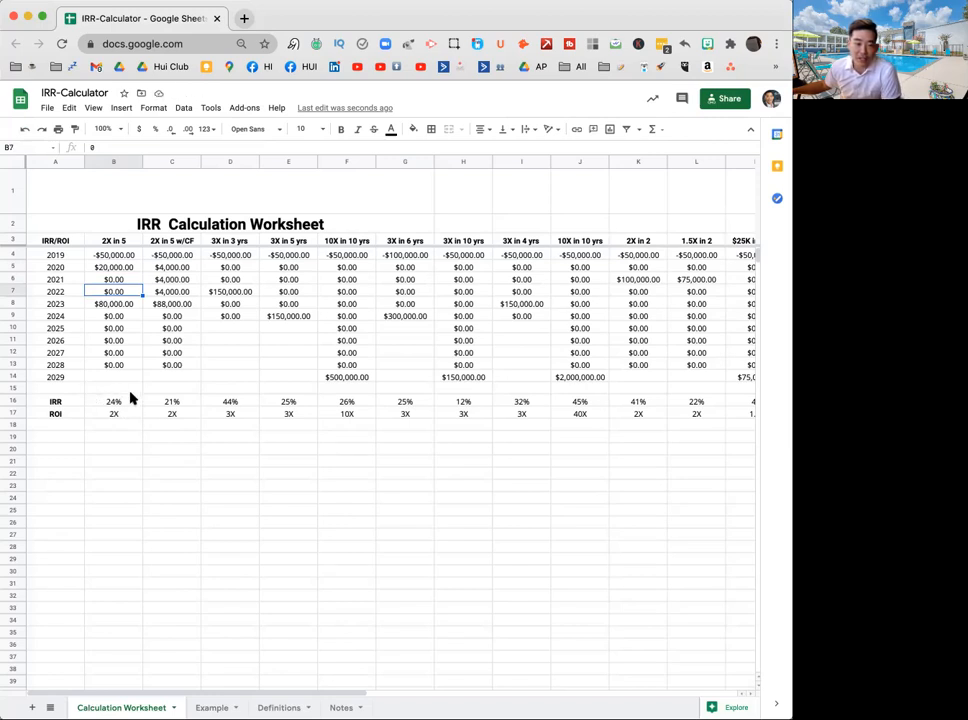
{"action": "mouse_move", "coordinate": [104, 392]}
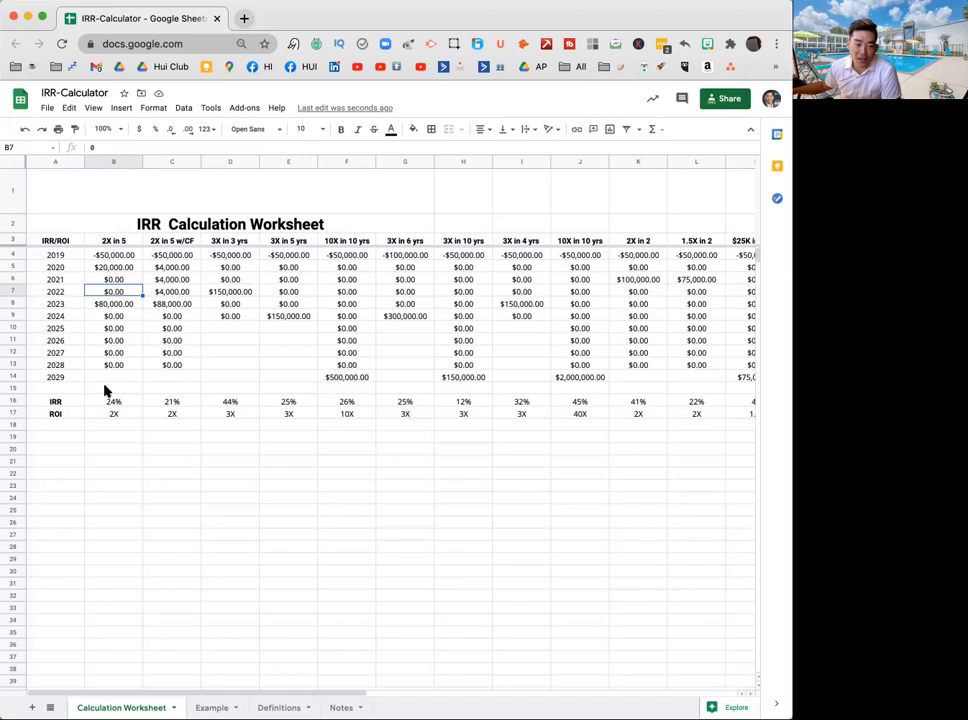
{"action": "mouse_move", "coordinate": [112, 398]}
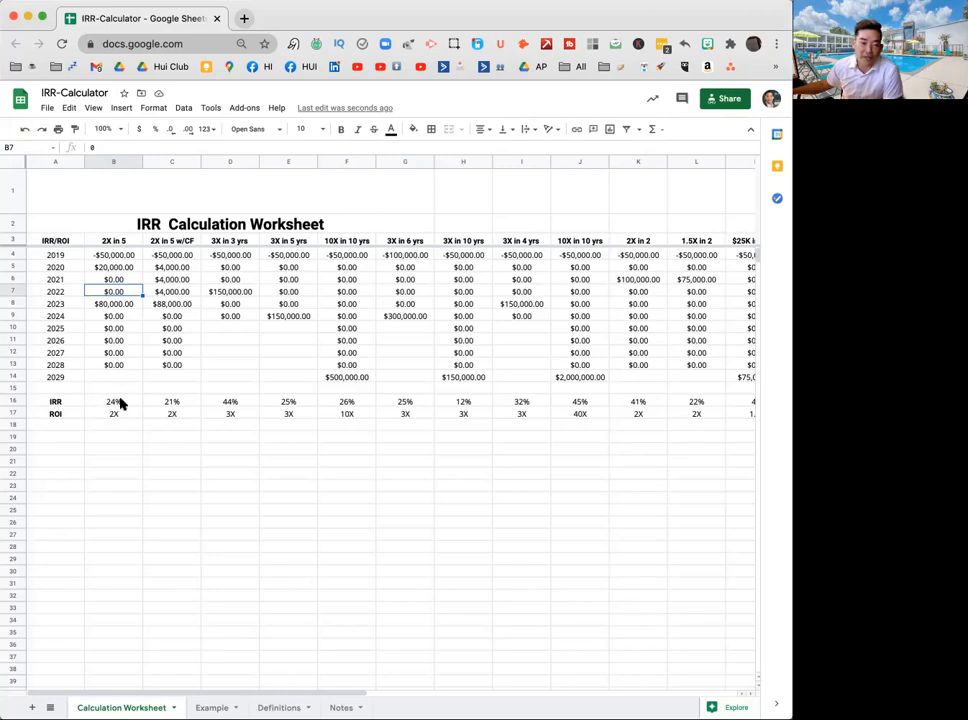
{"action": "mouse_move", "coordinate": [88, 384]}
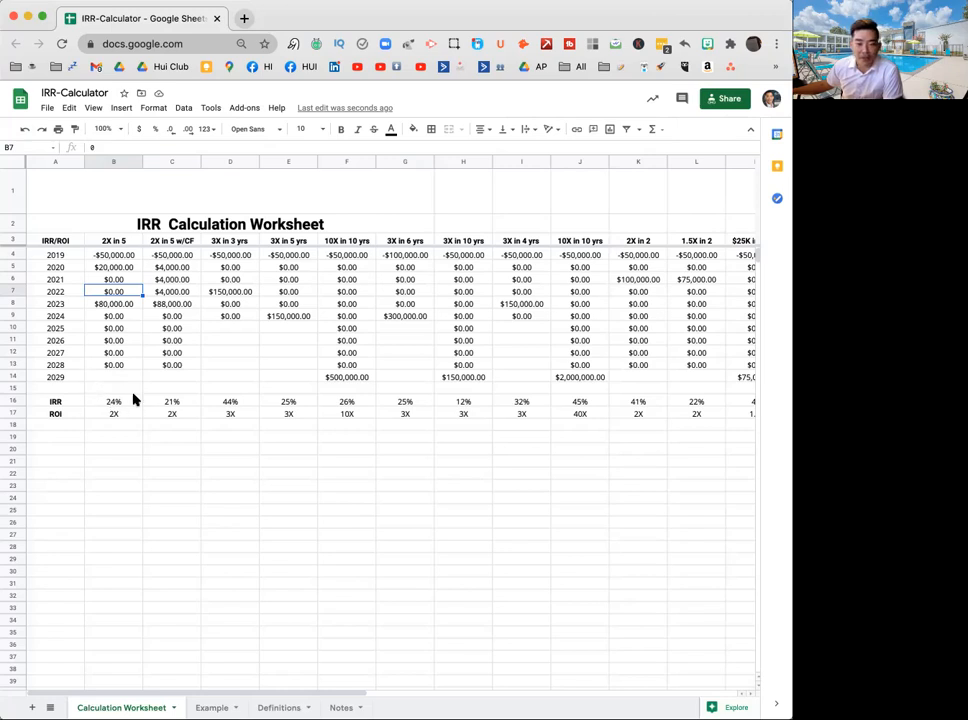
{"action": "mouse_move", "coordinate": [124, 400]}
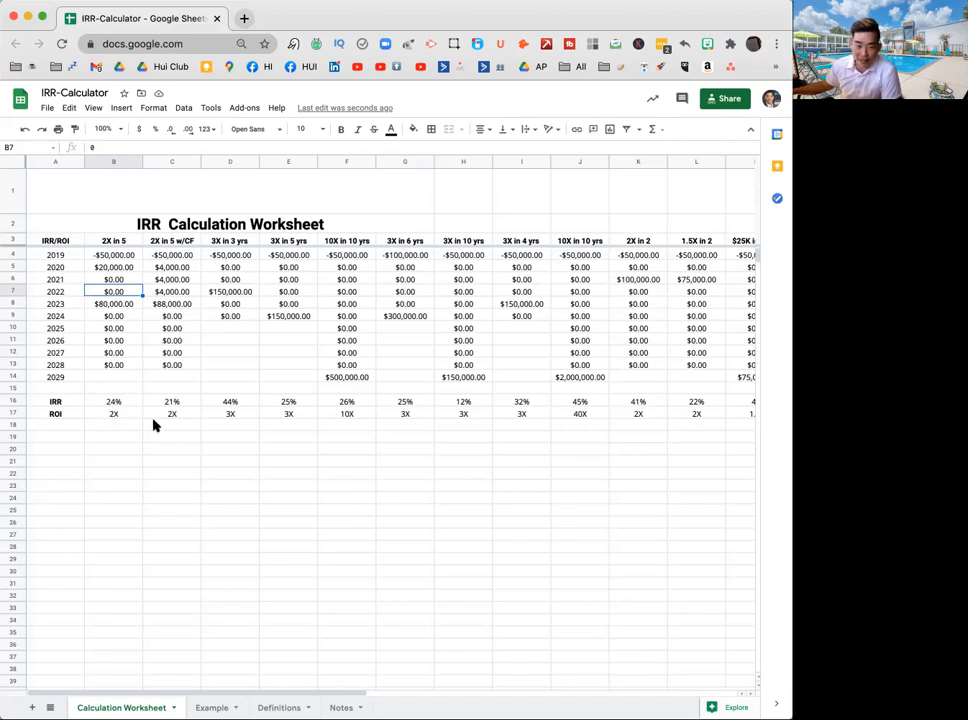
{"action": "mouse_move", "coordinate": [246, 388]}
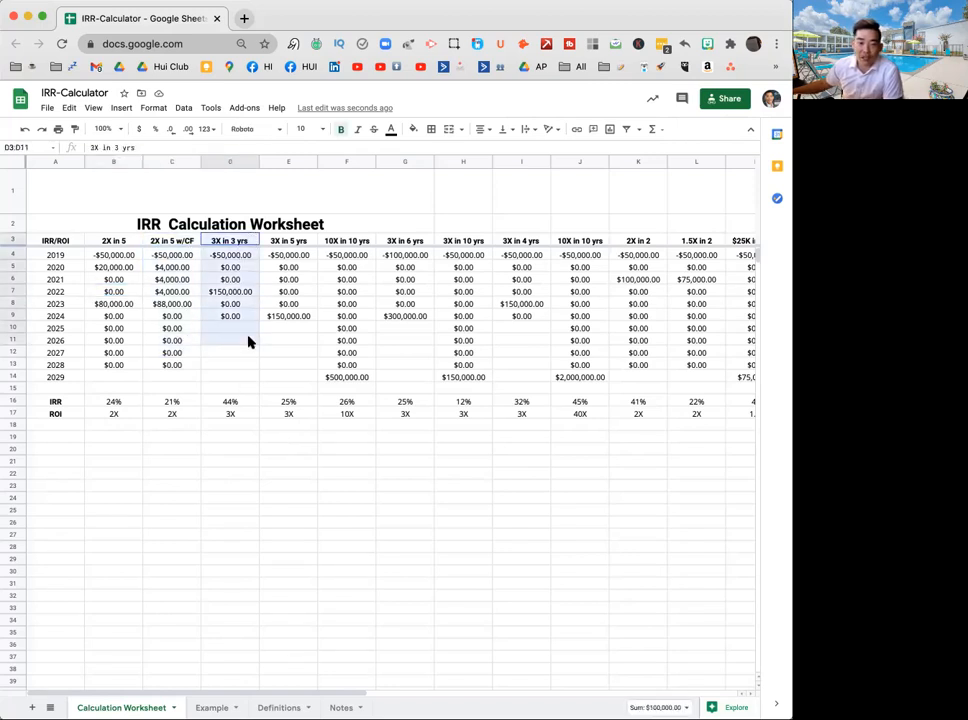
{"action": "mouse_move", "coordinate": [238, 384]}
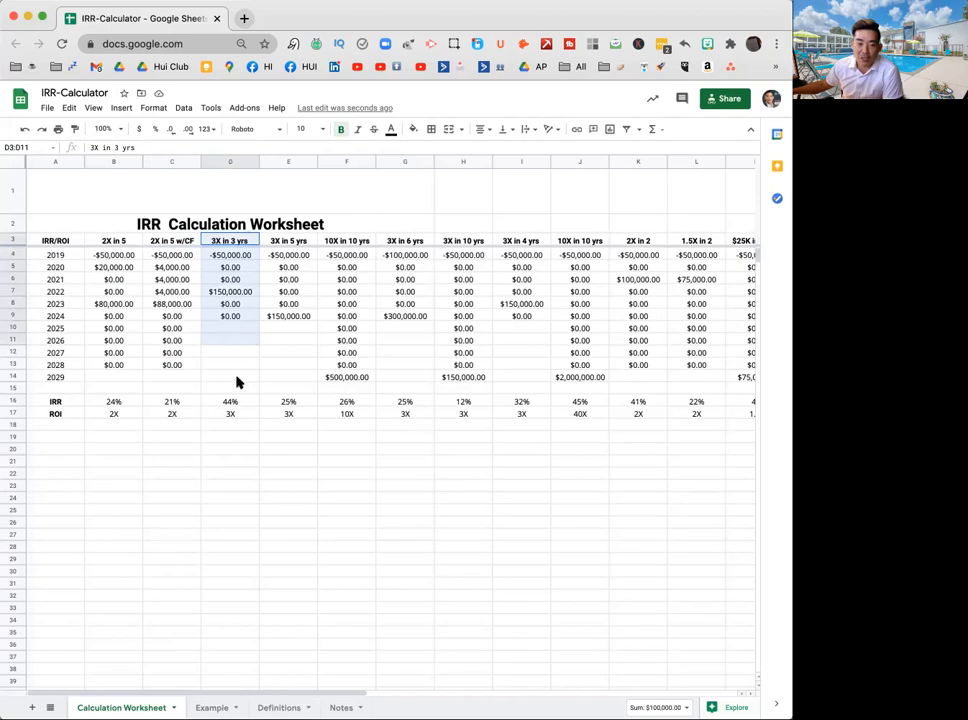
{"action": "left_click", "coordinate": [230, 400]}
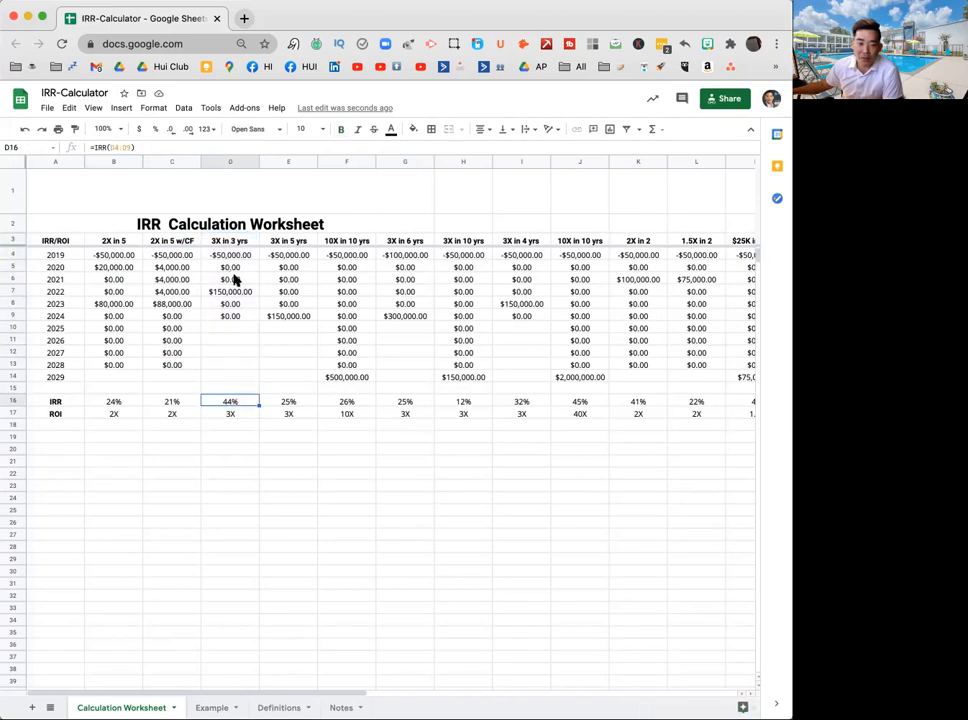
{"action": "left_click", "coordinate": [230, 292]}
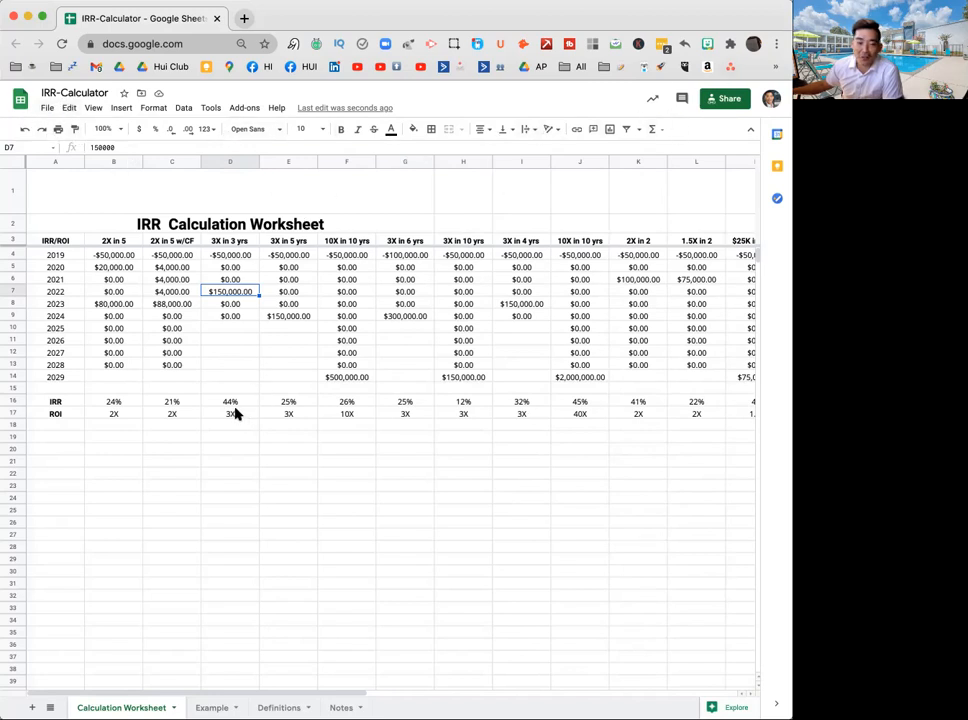
{"action": "mouse_move", "coordinate": [248, 326]}
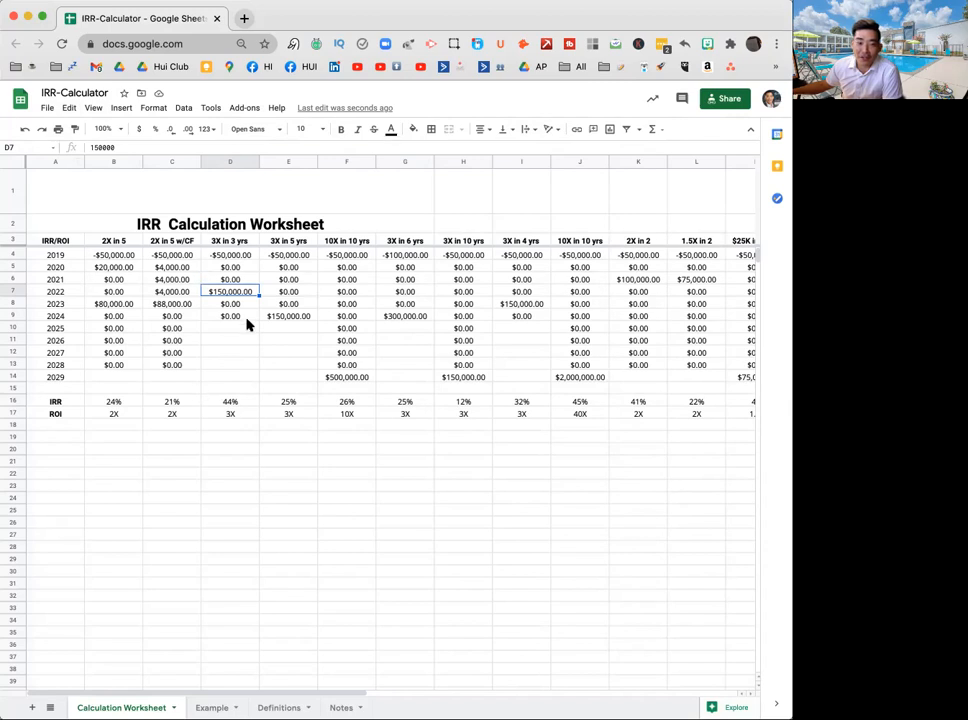
{"action": "mouse_move", "coordinate": [244, 392]}
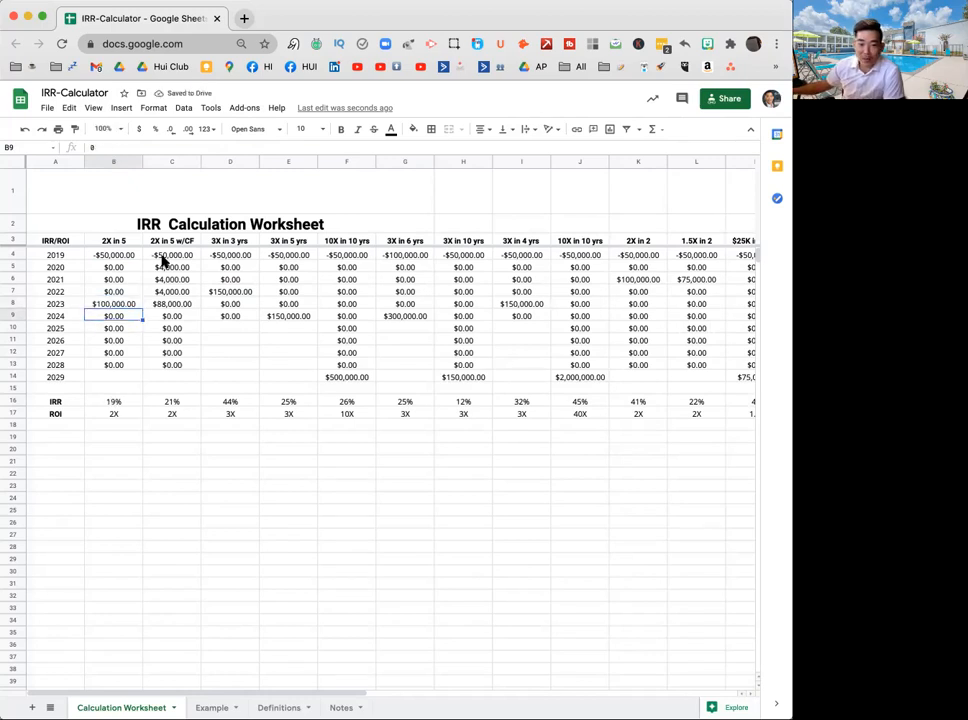
- Scan across the restored 2X in 5 sheet at 19% IRR and bring up the Example sheet
{"action": "scroll", "scroll_direction": "right", "scroll_amount": 3}
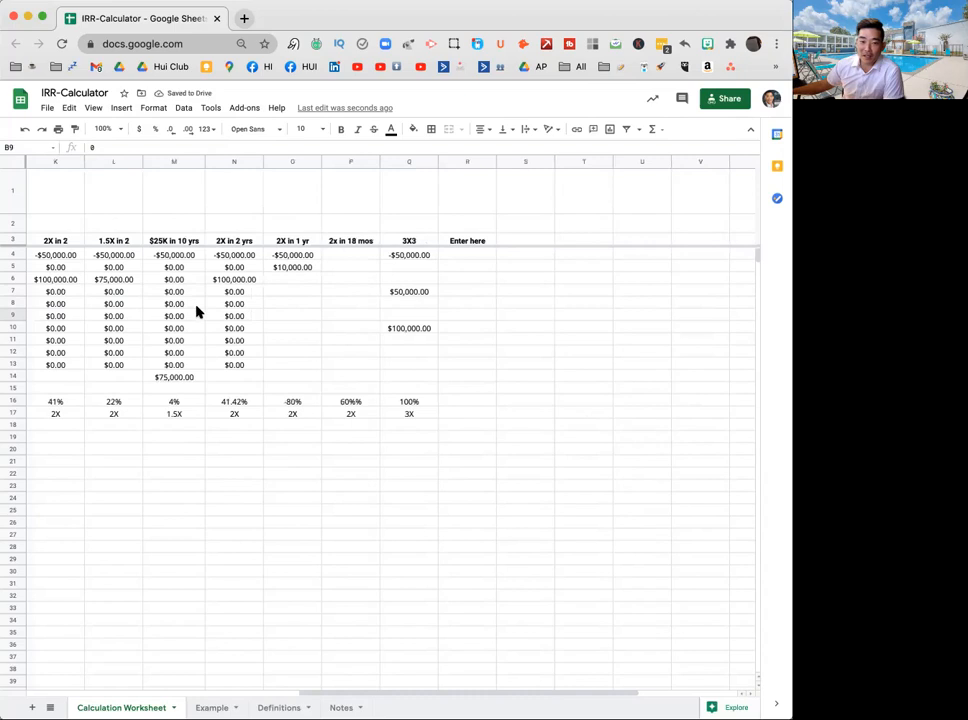
{"action": "scroll", "scroll_direction": "left", "scroll_amount": 3}
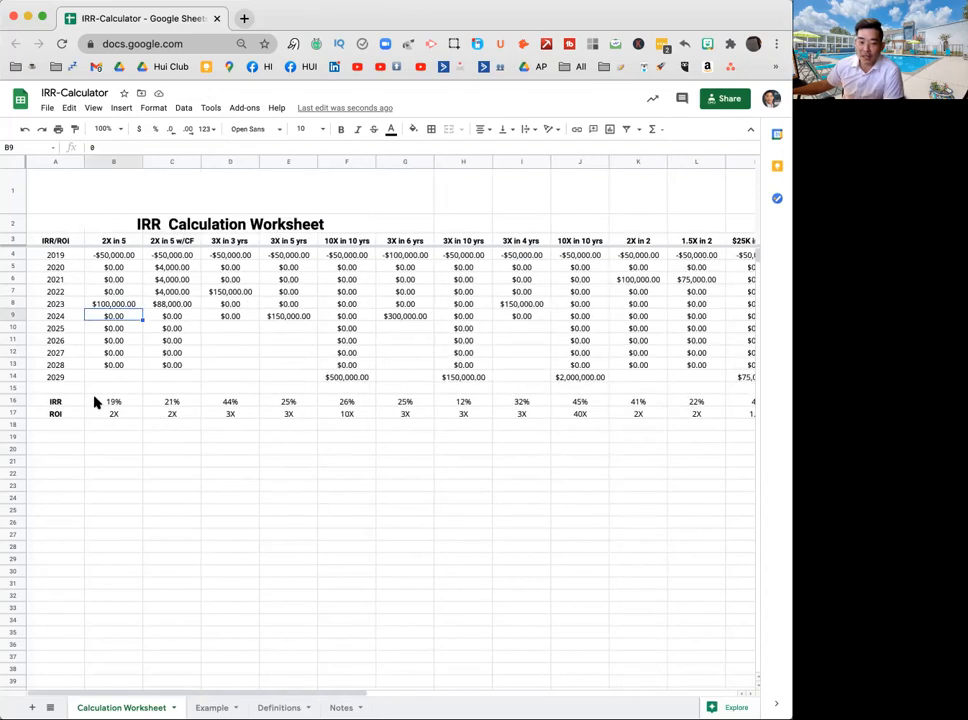
{"action": "mouse_move", "coordinate": [296, 404]}
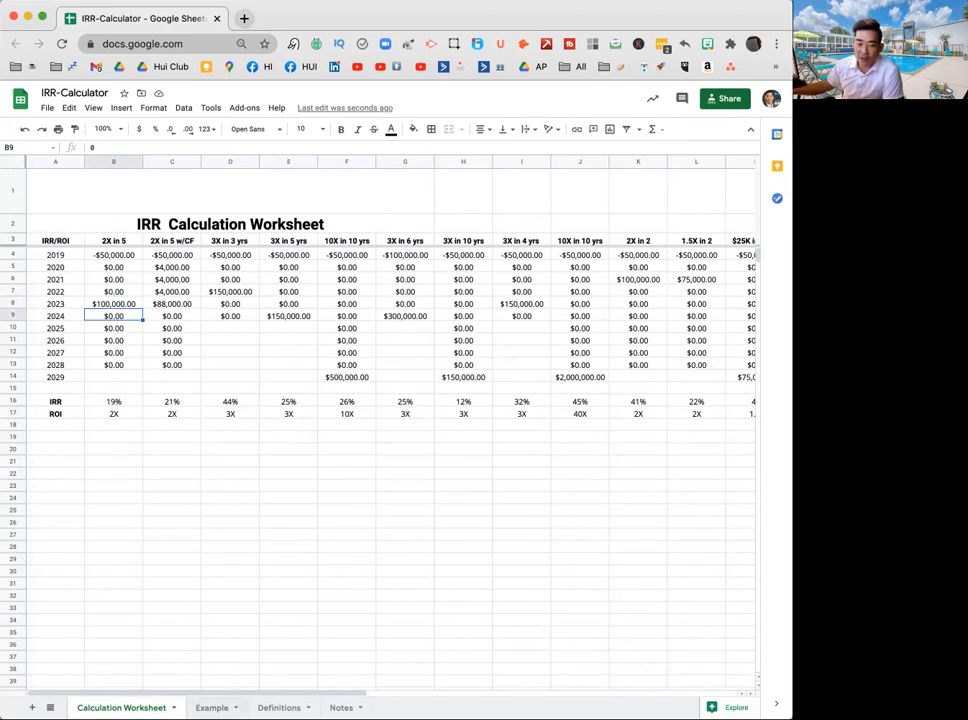
{"action": "left_click", "coordinate": [212, 708]}
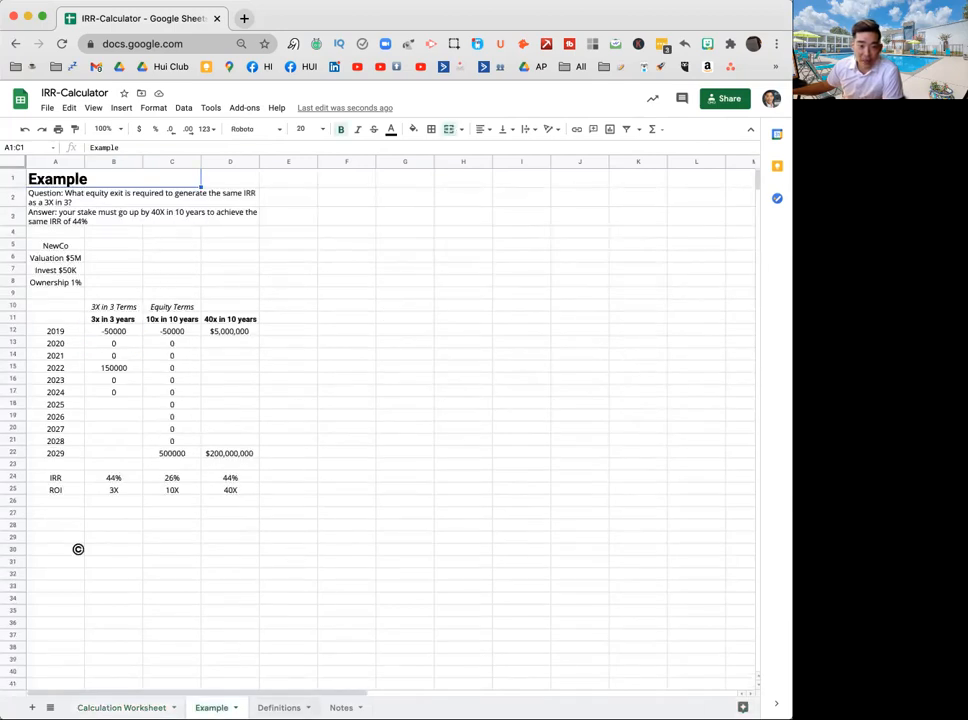
- Show the Definitions sheet contrasting ROI and IRR with angel and real estate return categories
{"action": "left_click", "coordinate": [278, 708]}
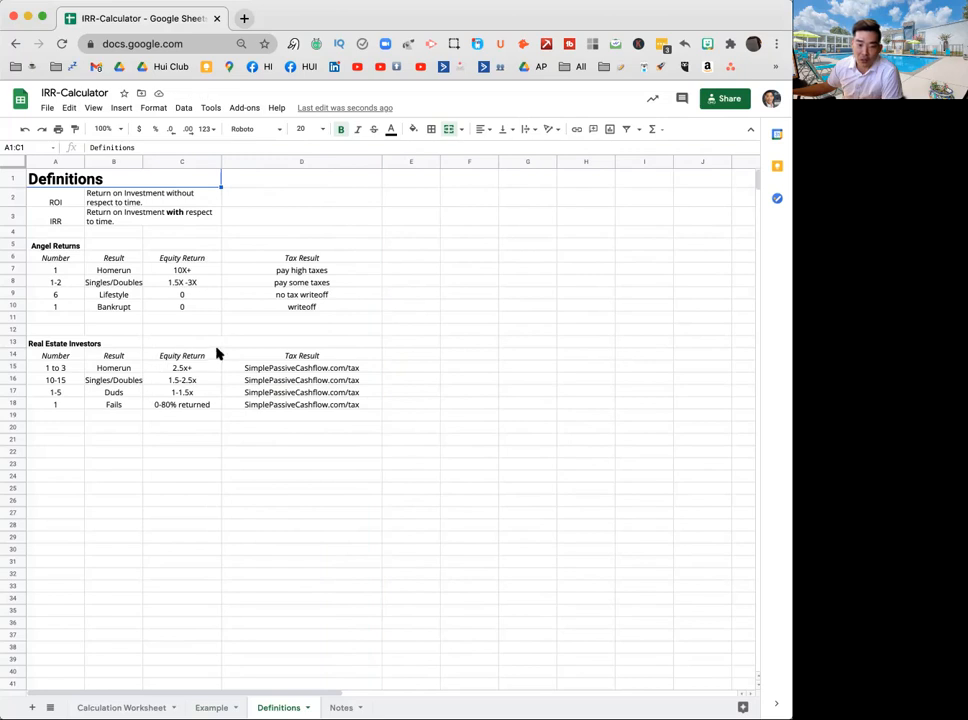
{"action": "mouse_move", "coordinate": [178, 332]}
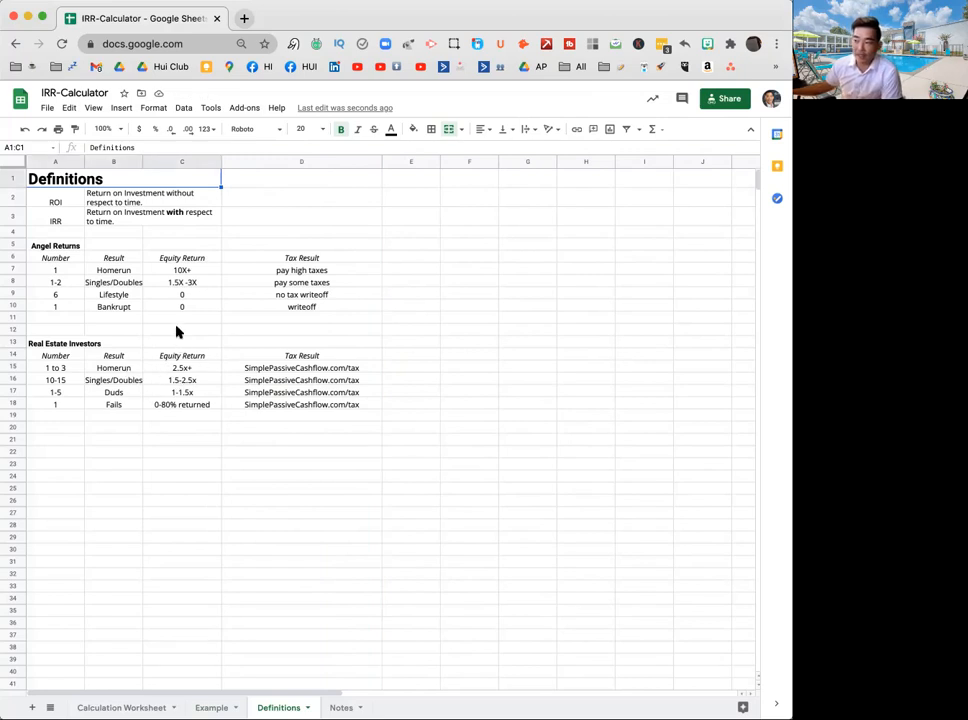
{"action": "mouse_move", "coordinate": [284, 360]}
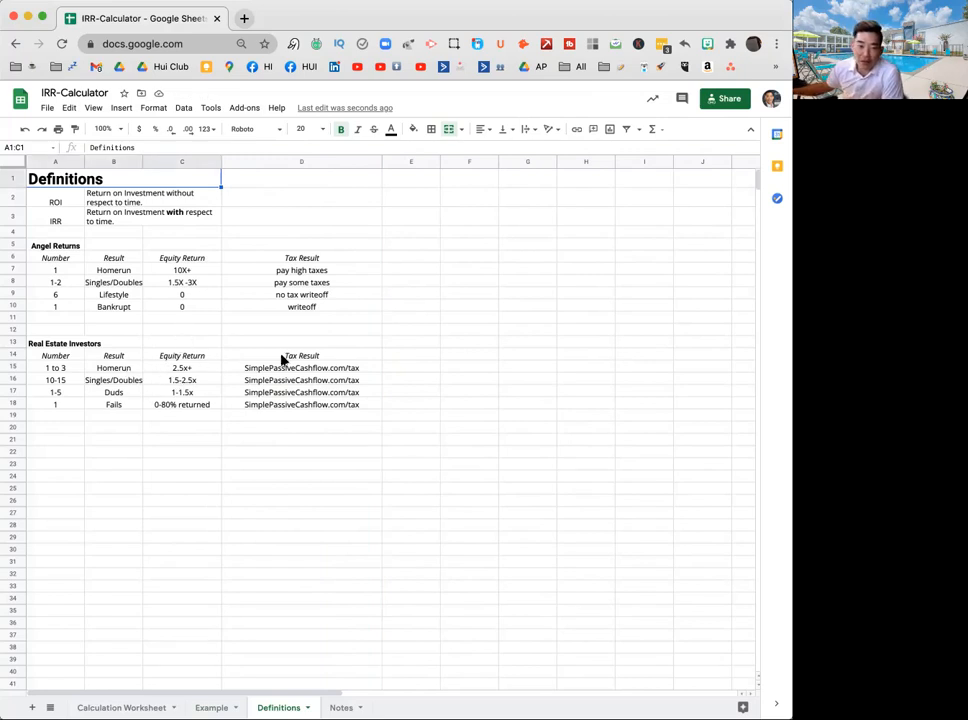
{"action": "mouse_move", "coordinate": [288, 330]}
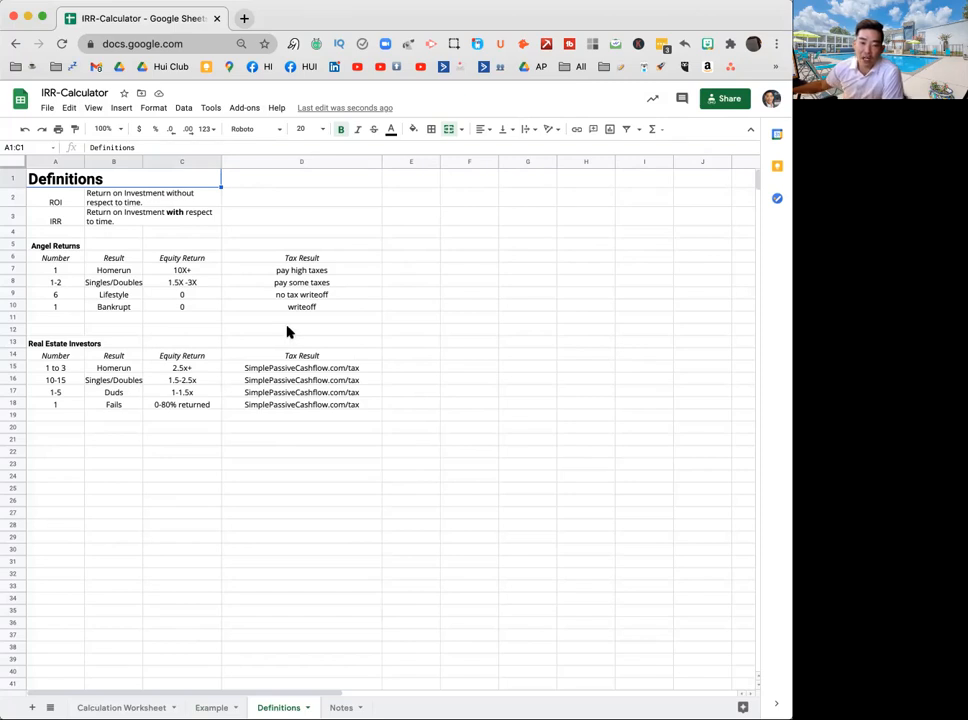
{"action": "mouse_move", "coordinate": [352, 362]}
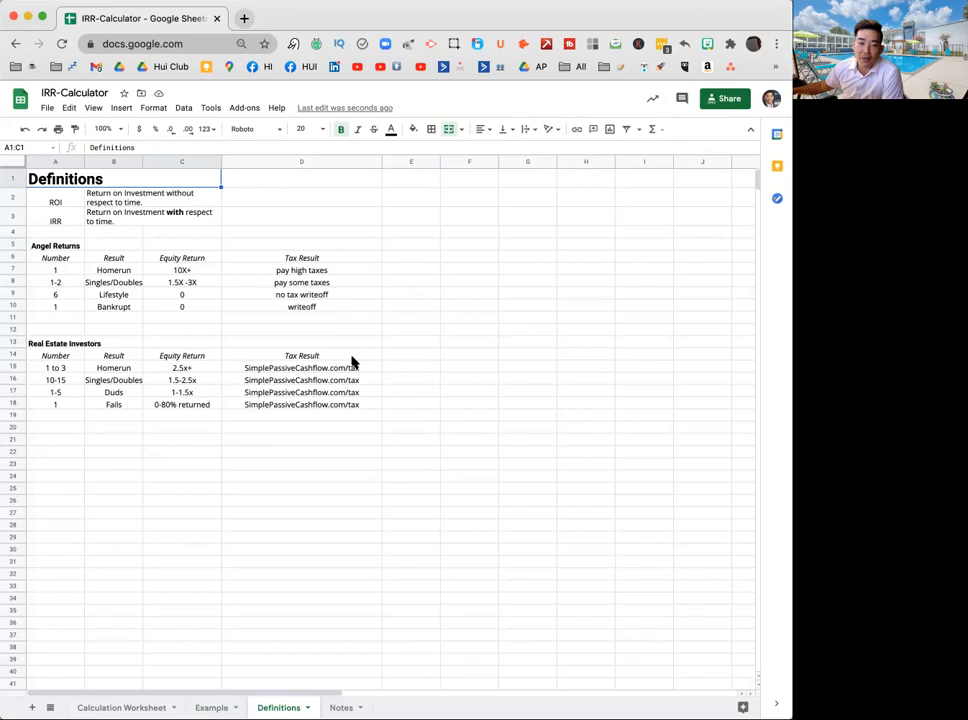
{"action": "mouse_move", "coordinate": [382, 370]}
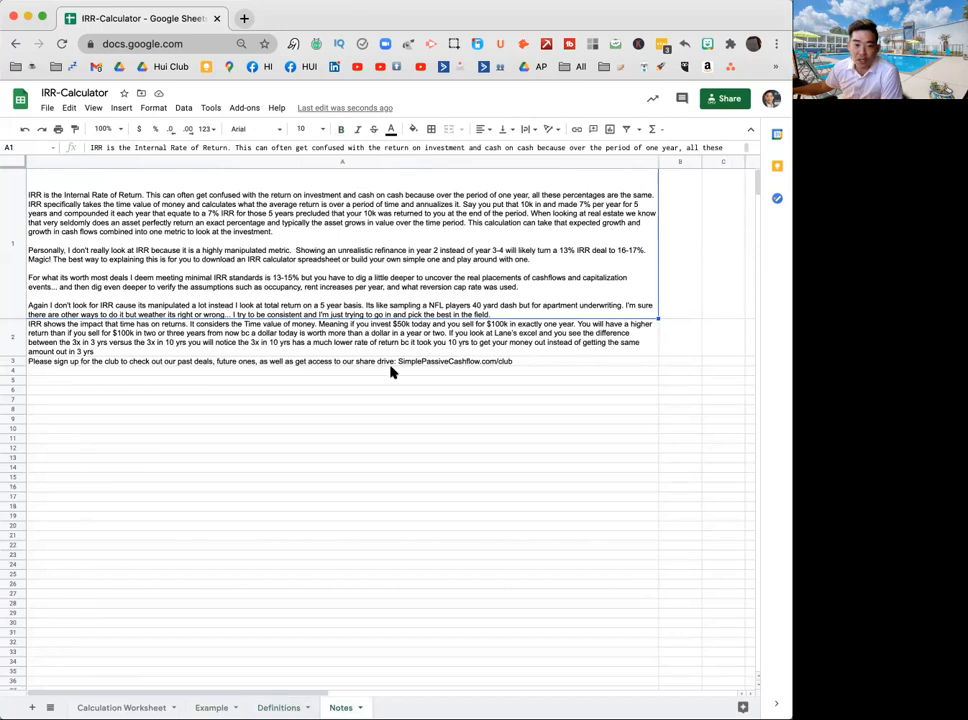
{"action": "mouse_move", "coordinate": [168, 368]}
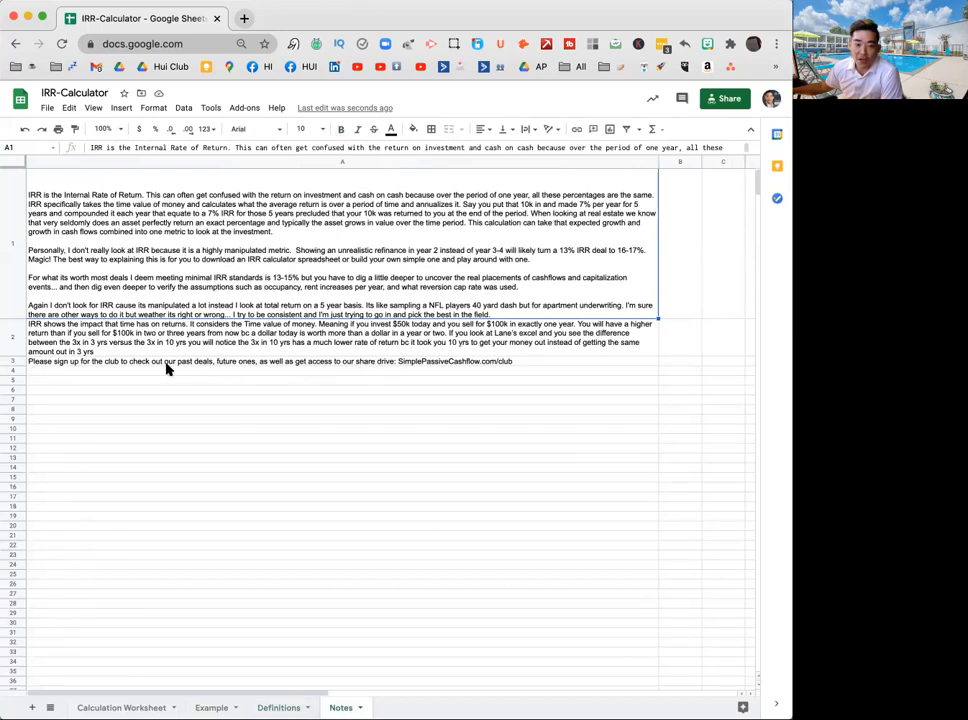